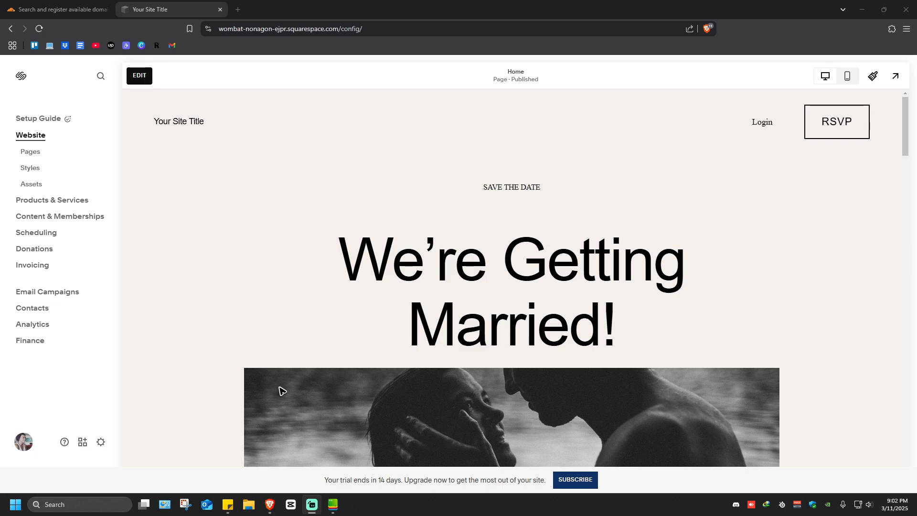
mouse_move(371, 292)
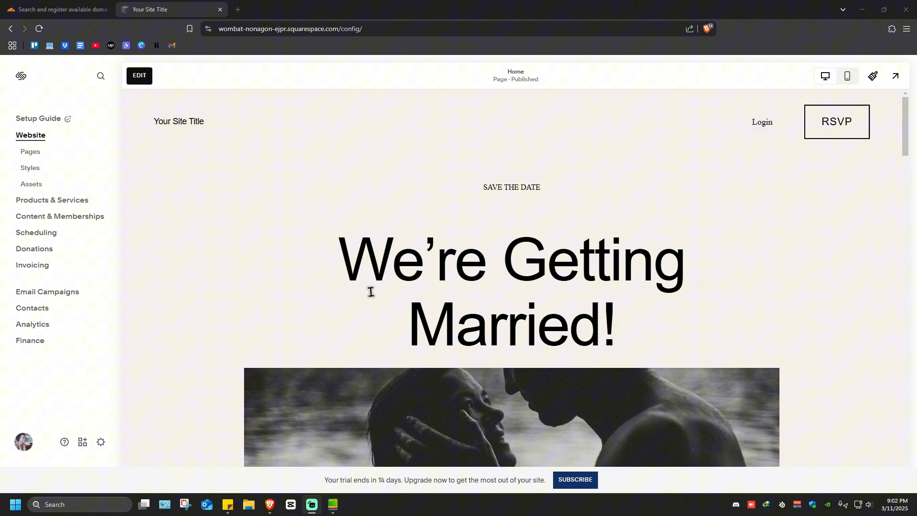
mouse_move(353, 242)
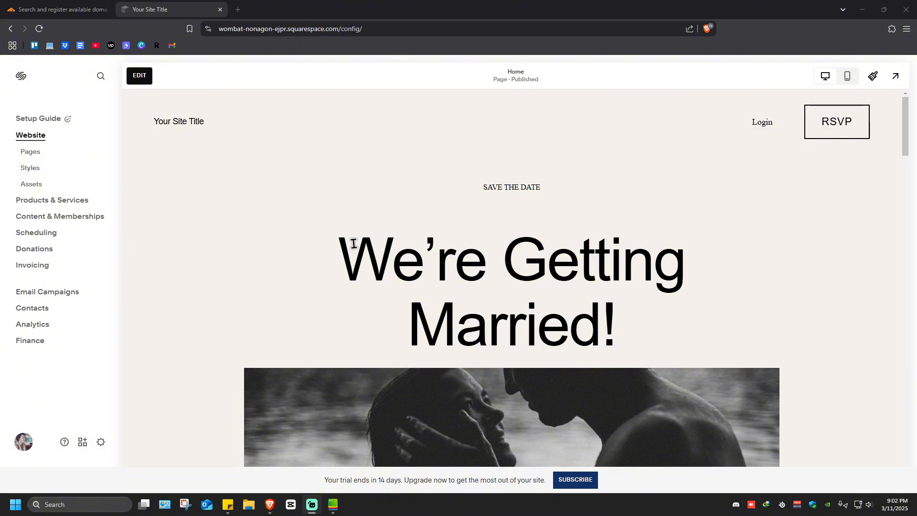
mouse_move(166, 332)
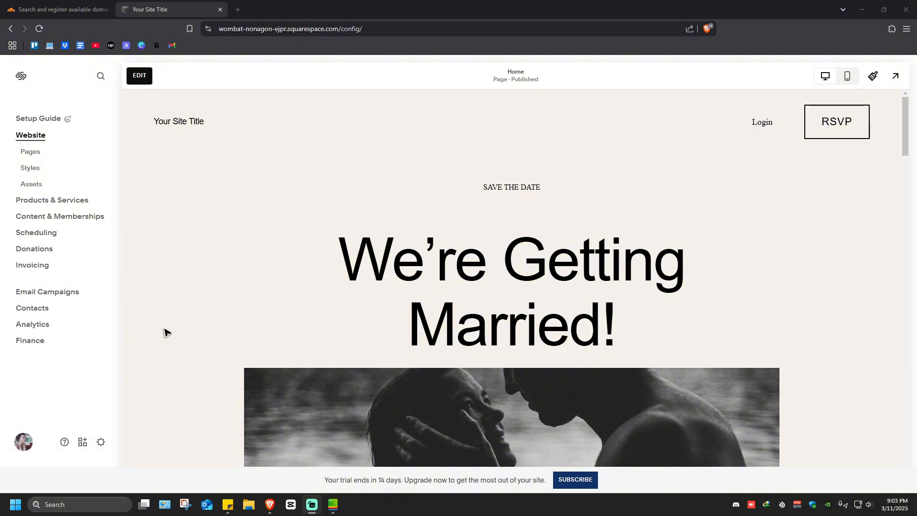
mouse_move(101, 442)
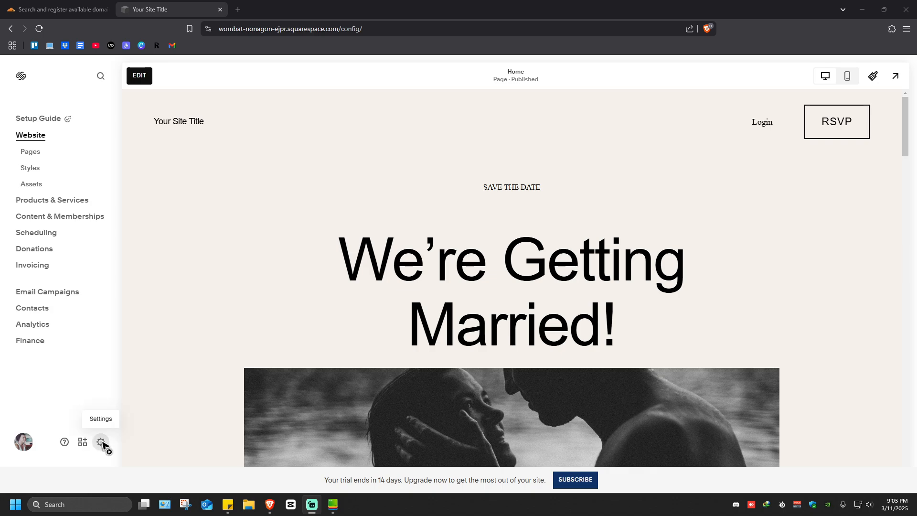
Reach the Domains settings page listing only the built-in squarespace.com domain.
click(100, 441)
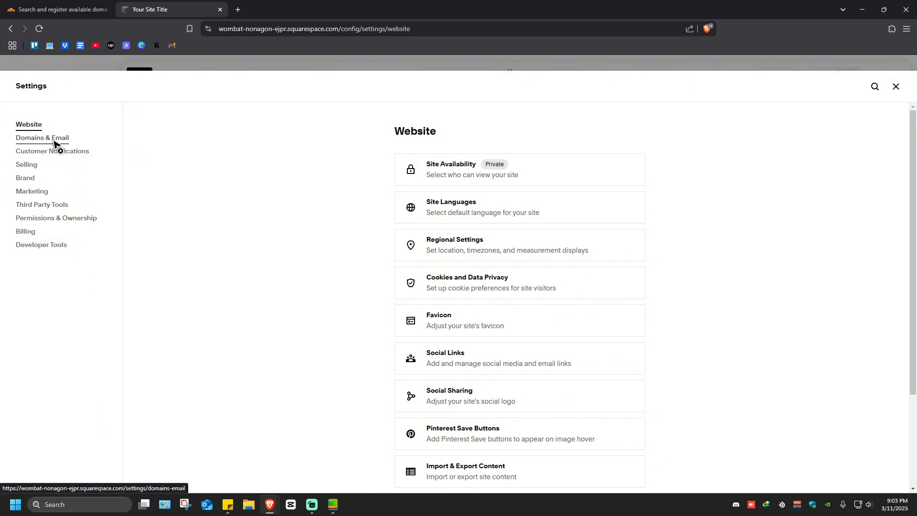
click(41, 138)
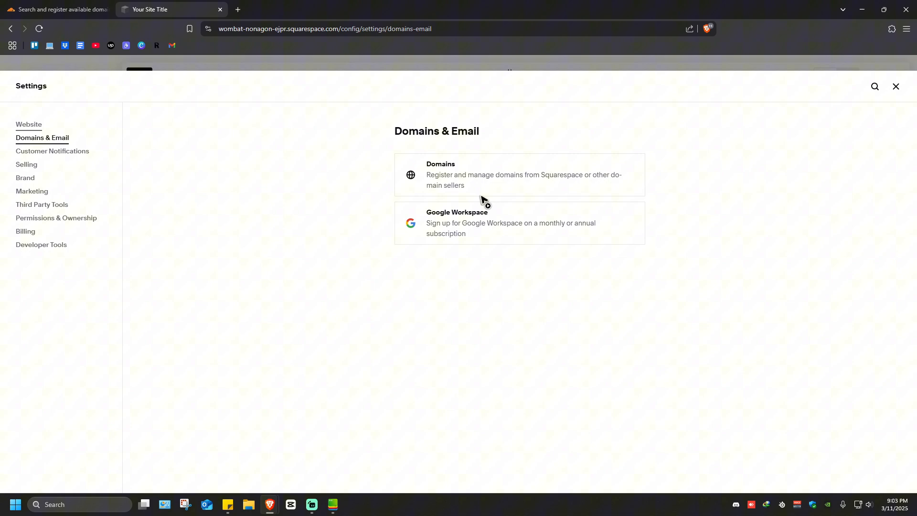
click(520, 174)
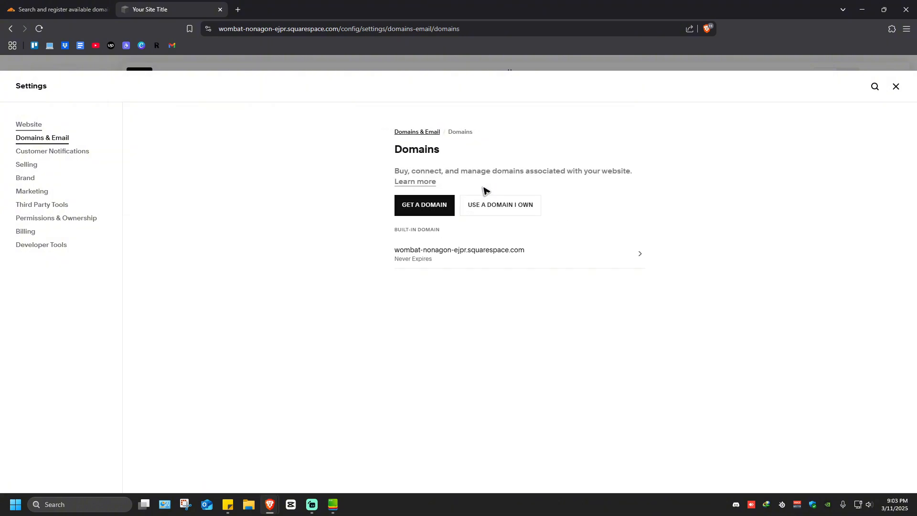
mouse_move(484, 166)
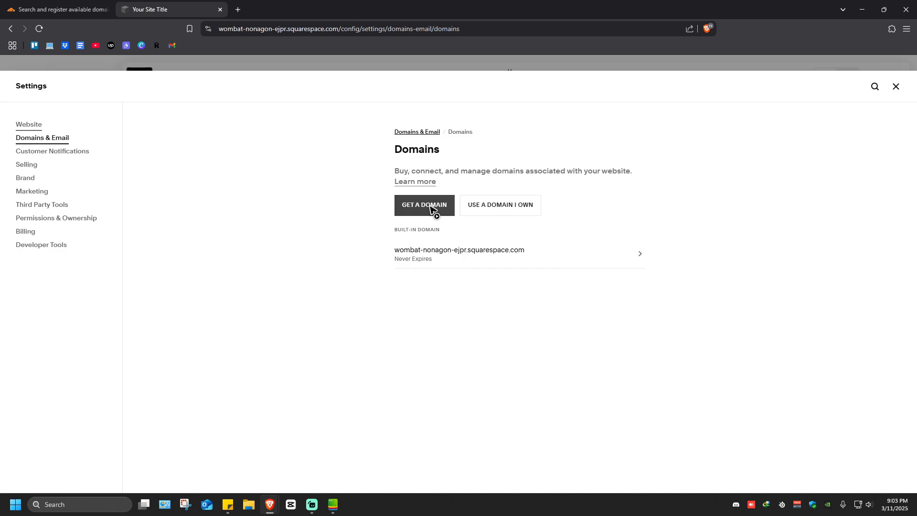
mouse_move(499, 205)
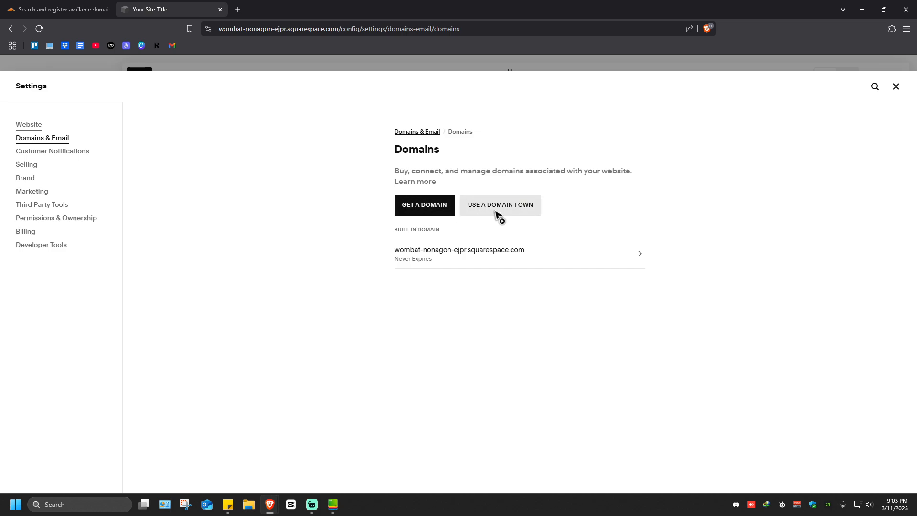
Start Use a Domain I Own, then switch to the Cloudflare Registrar search.
click(500, 205)
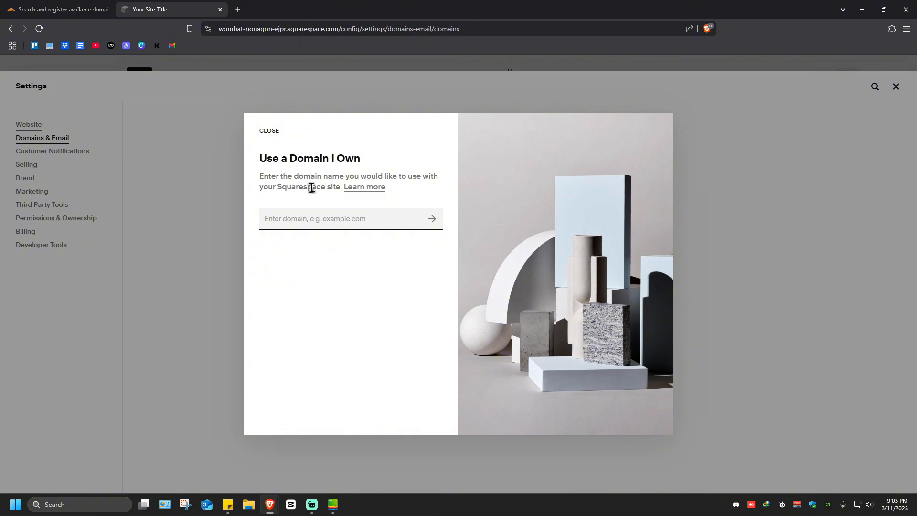
mouse_move(310, 203)
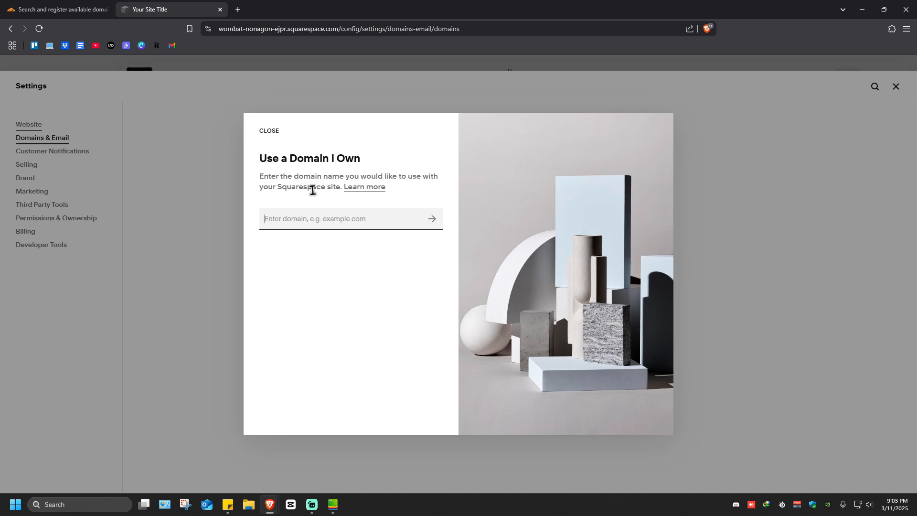
click(56, 10)
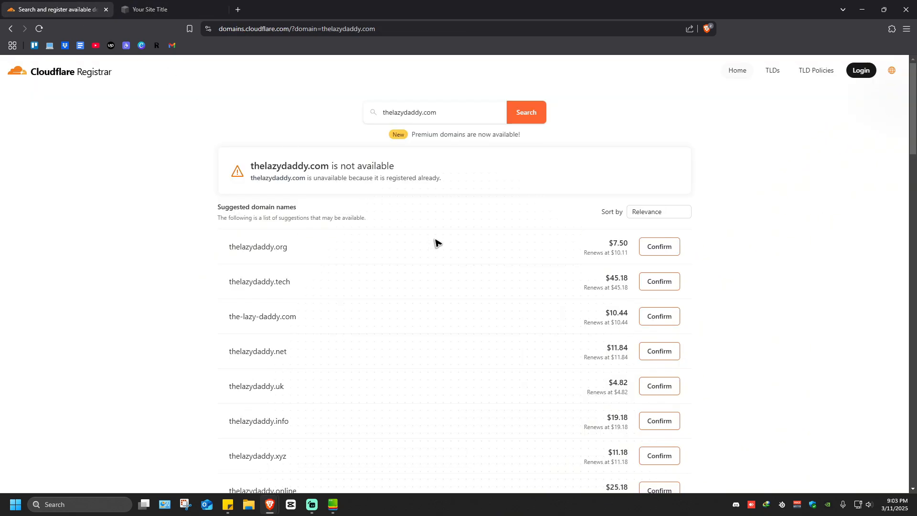
mouse_move(309, 159)
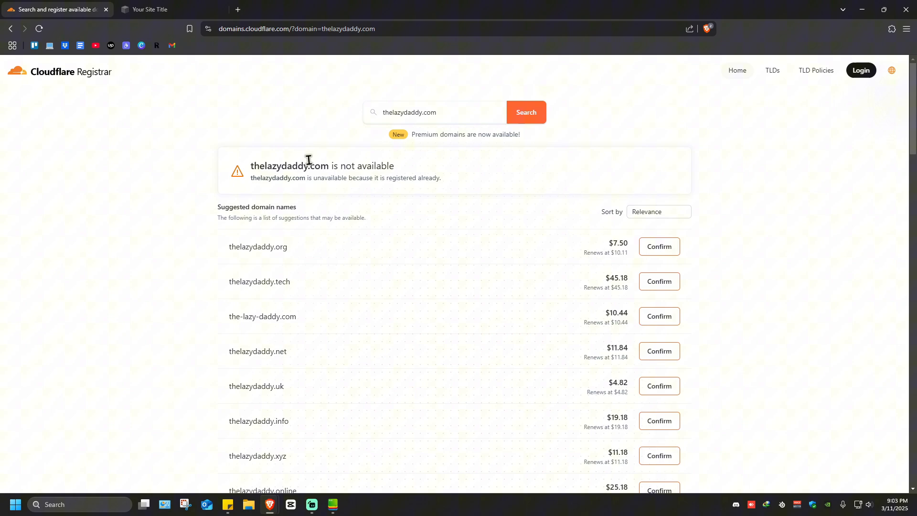
Select thelazydaddy.com in Cloudflare and return to the Squarespace domain form.
double_click(289, 167)
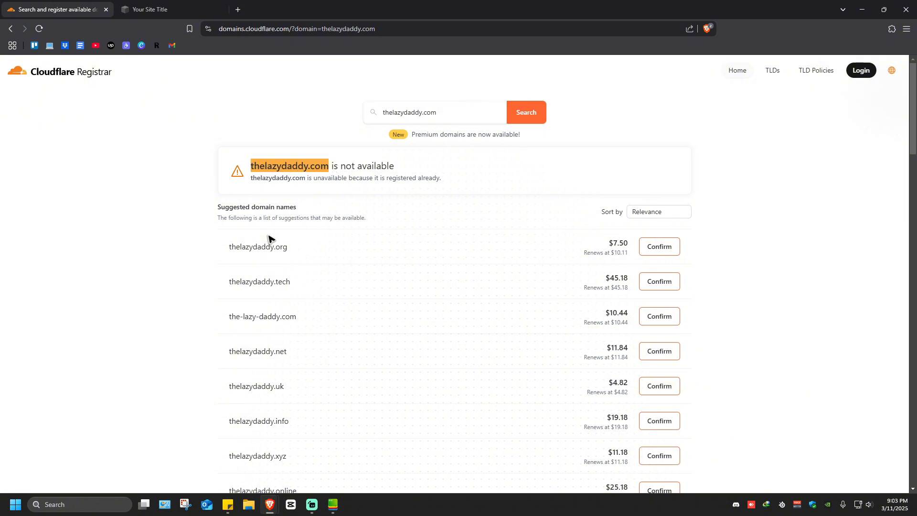
click(149, 10)
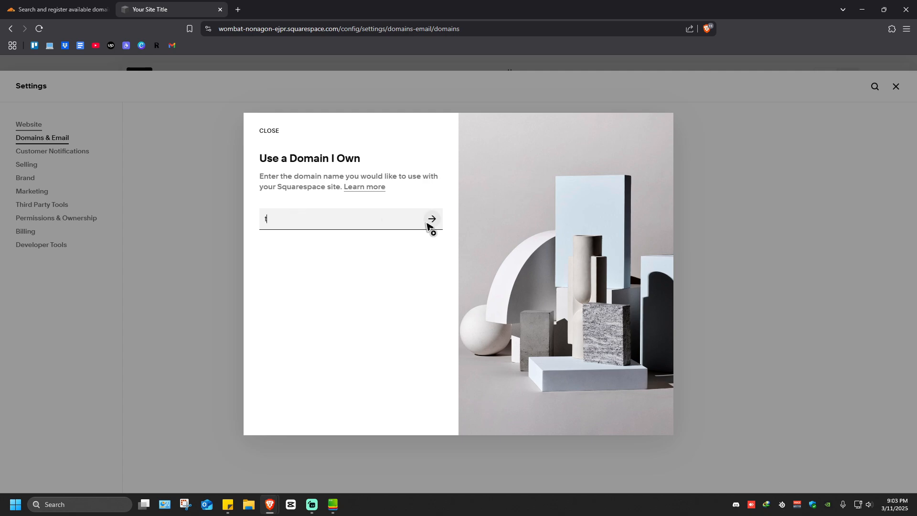
Enter thelazydaddy.com as the owned domain and submit it for connection.
text(helazydadd)
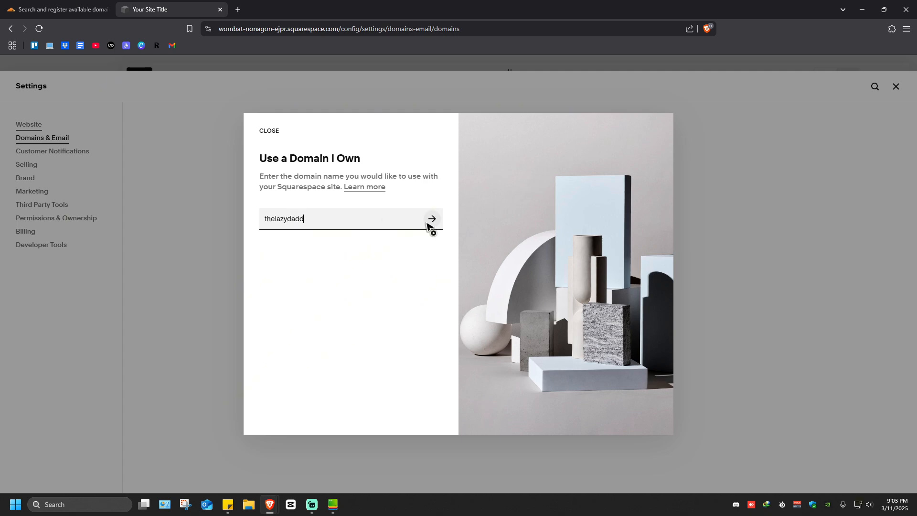
text(y.com)
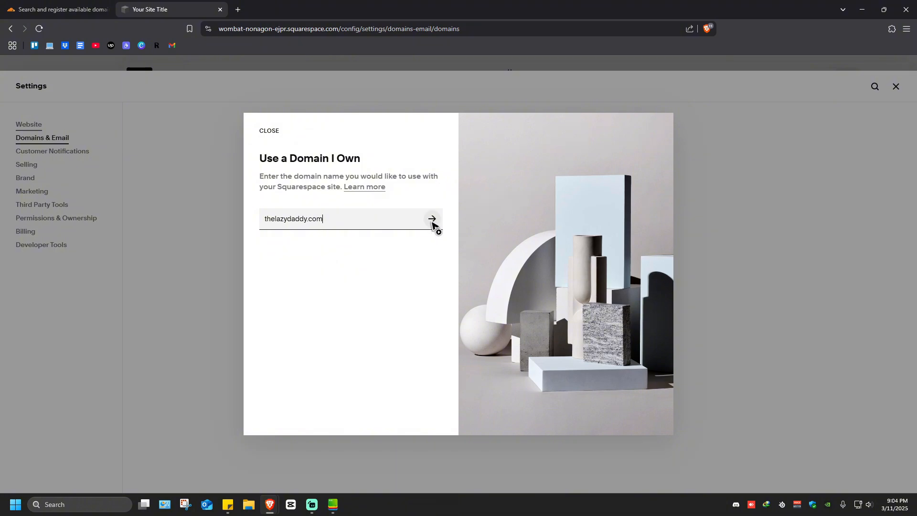
click(432, 219)
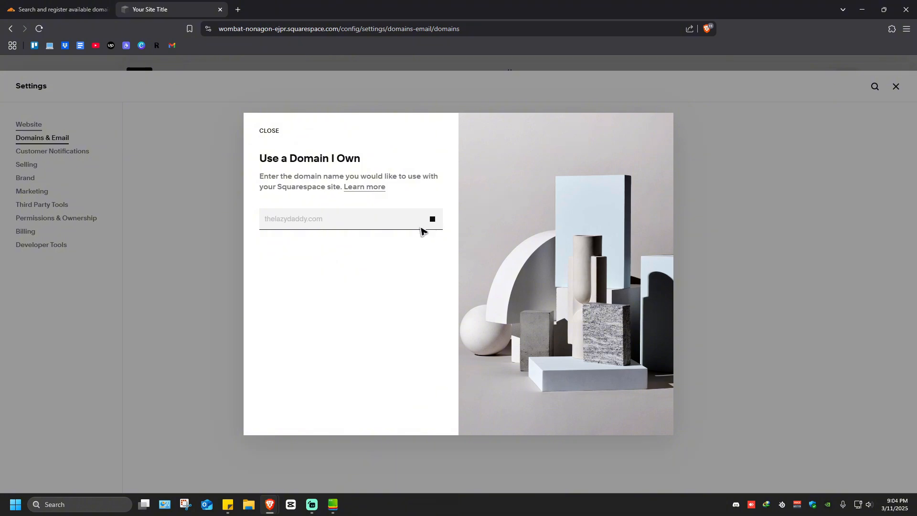
mouse_move(415, 224)
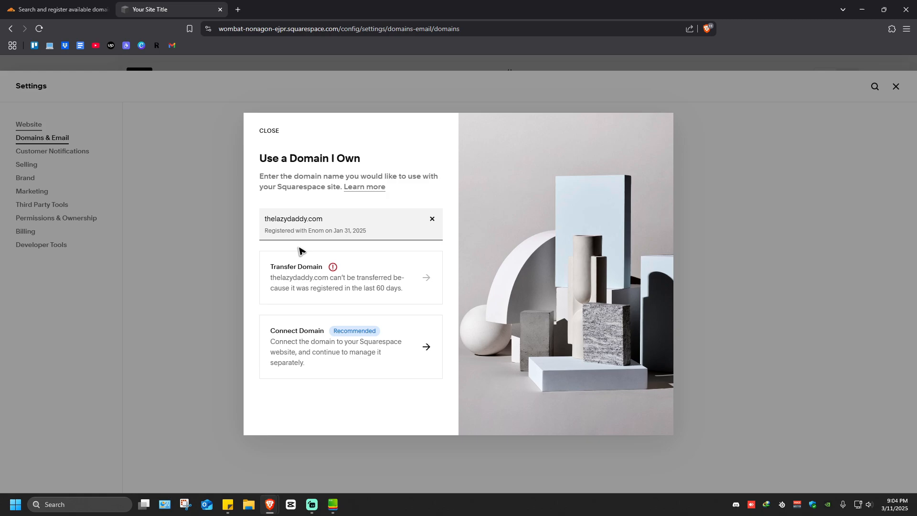
mouse_move(339, 281)
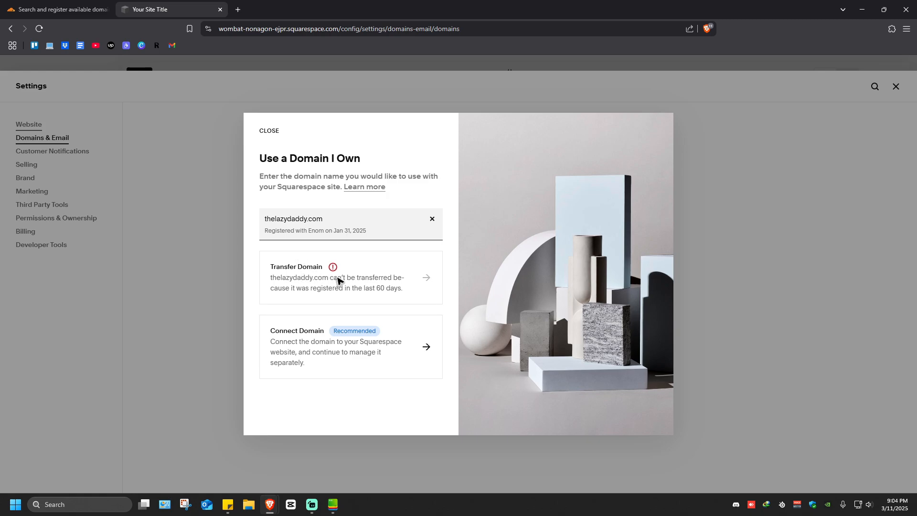
mouse_move(366, 298)
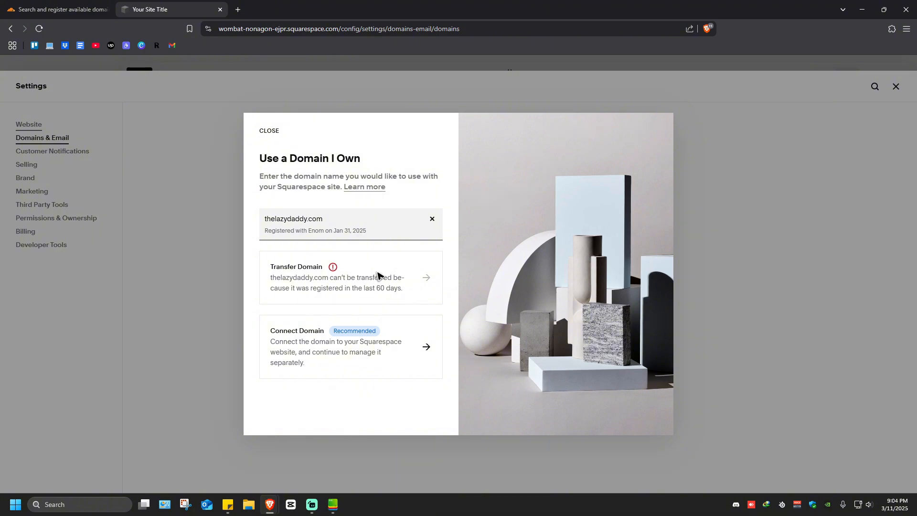
mouse_move(348, 262)
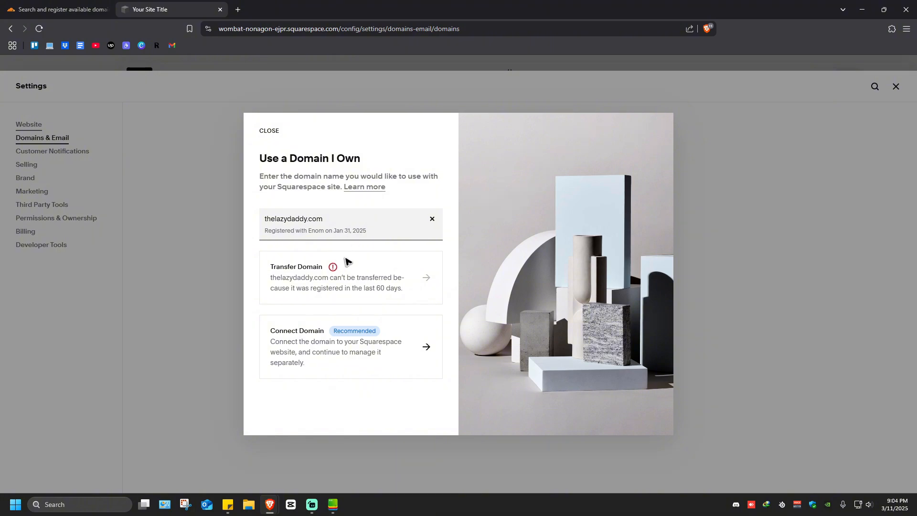
mouse_move(349, 251)
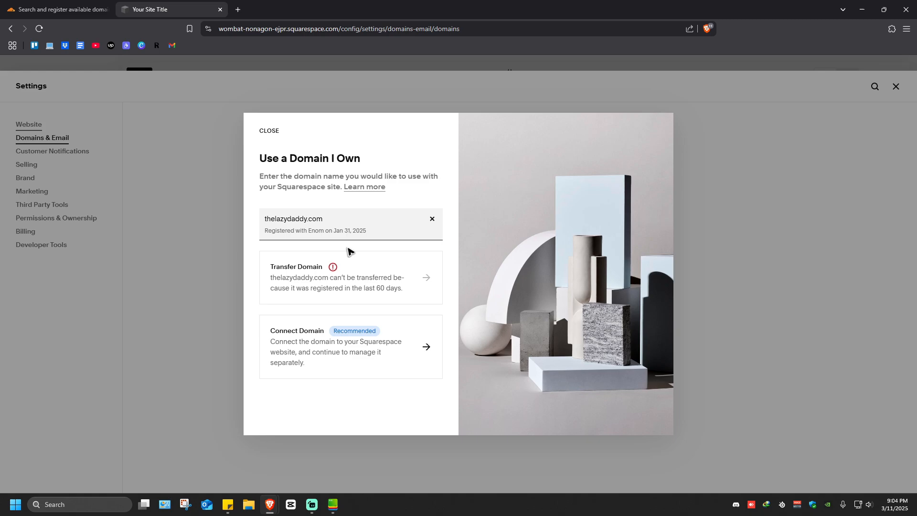
mouse_move(395, 297)
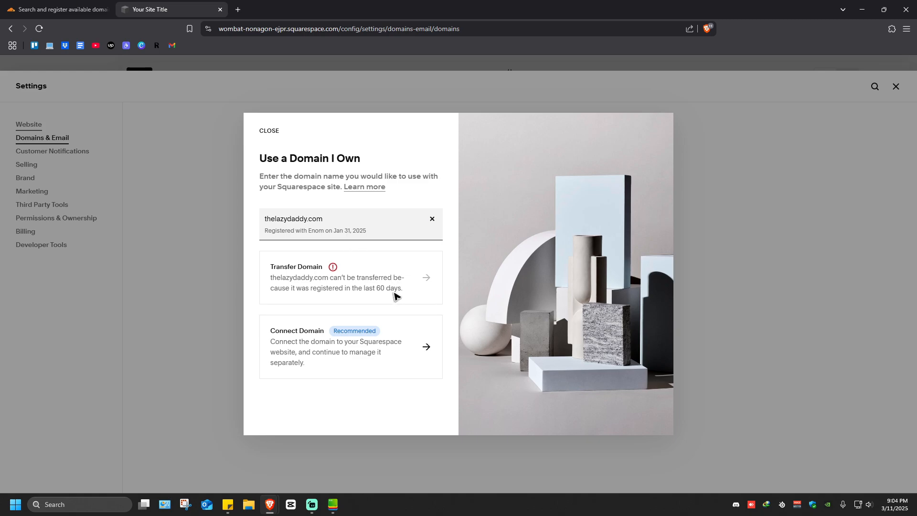
mouse_move(393, 297)
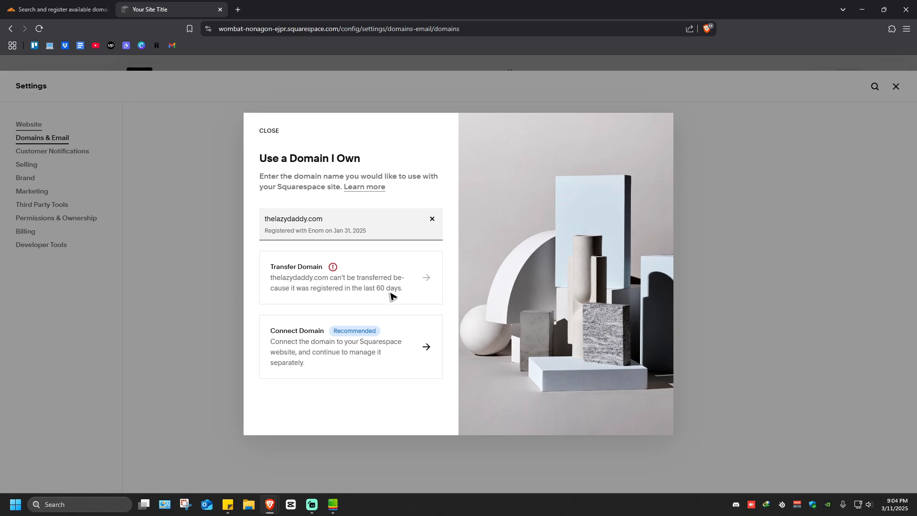
mouse_move(392, 287)
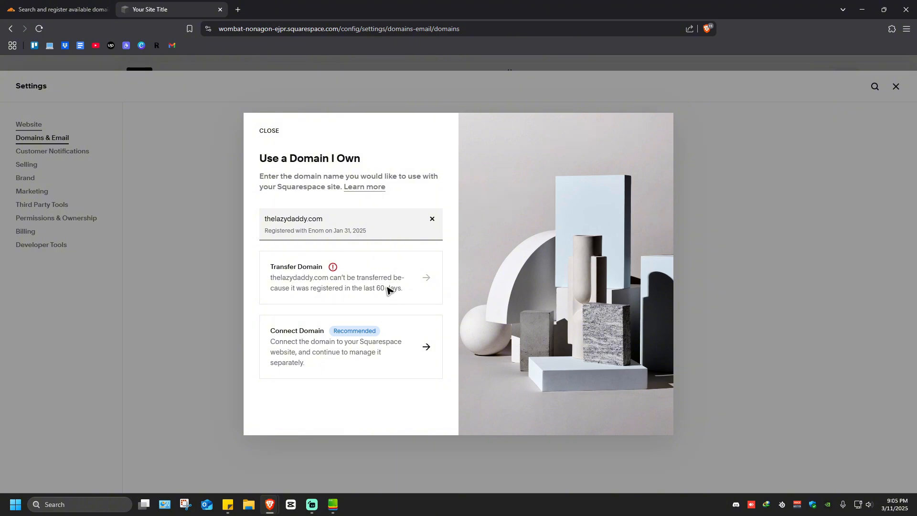
mouse_move(376, 287)
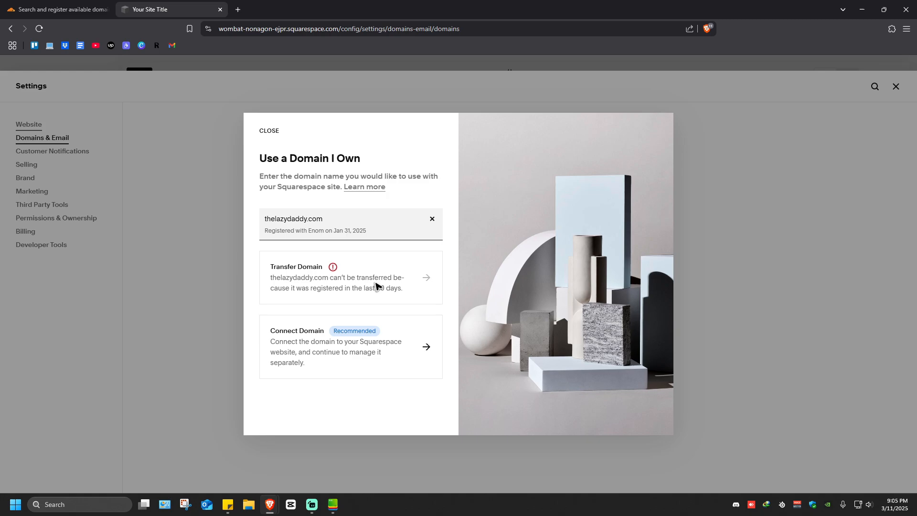
mouse_move(393, 283)
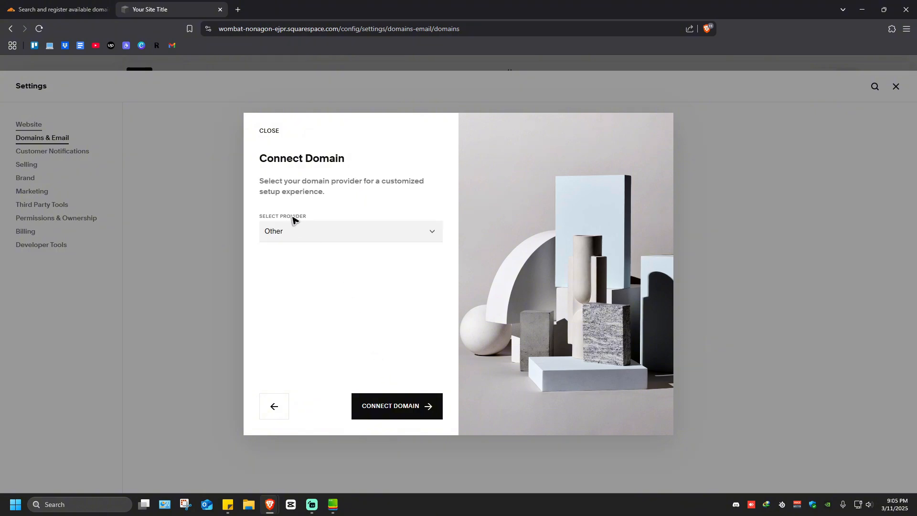
click(350, 231)
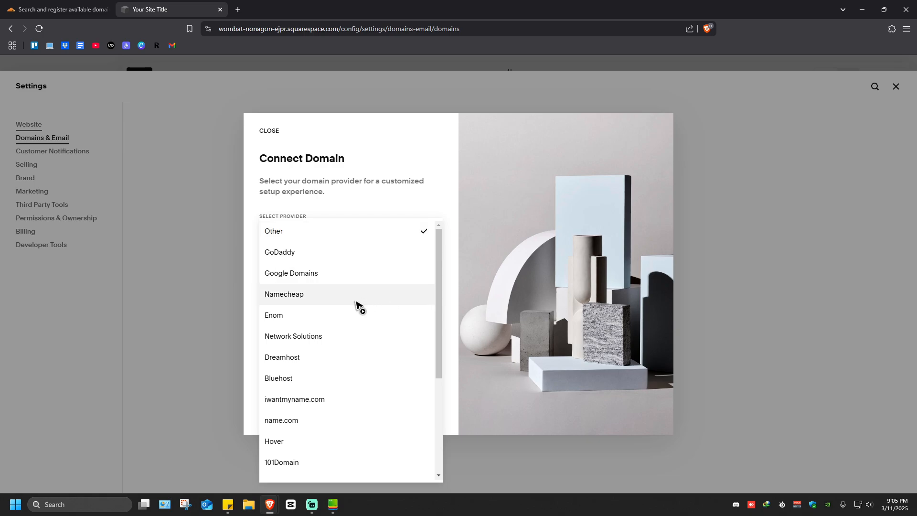
scroll(down, 3)
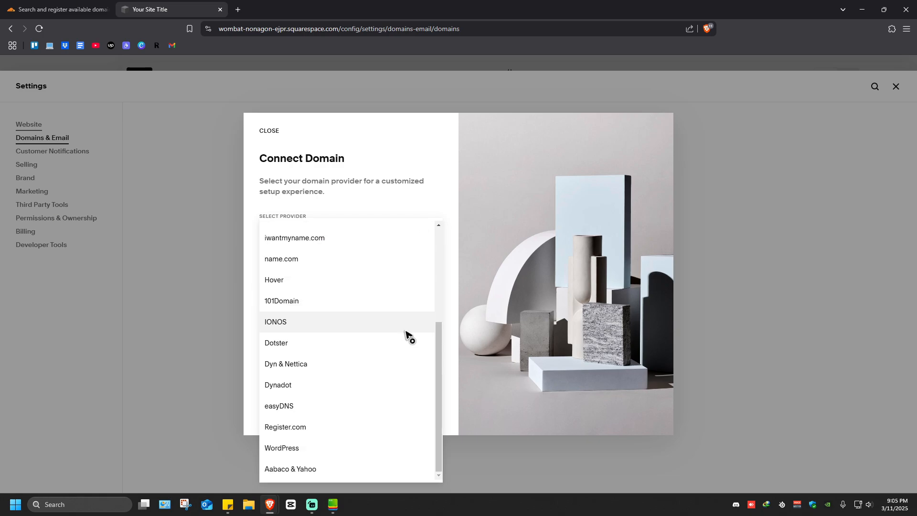
scroll(up, 3)
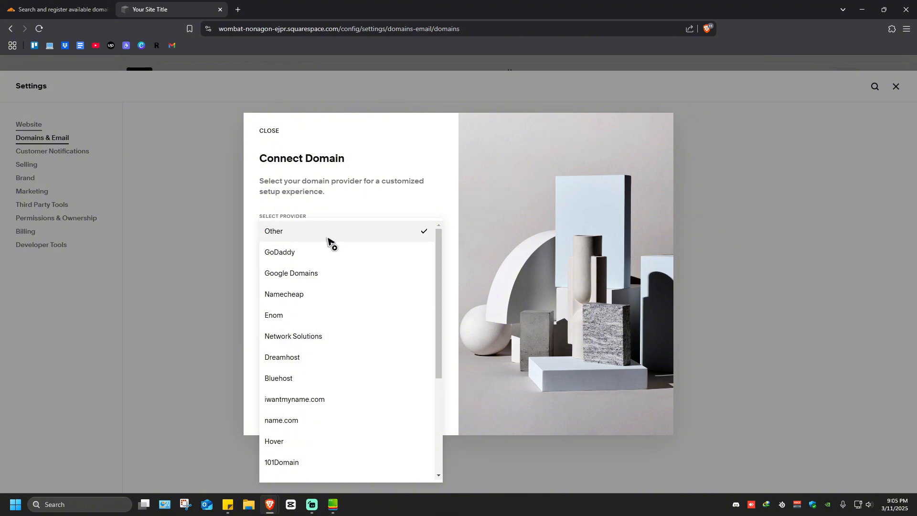
click(273, 231)
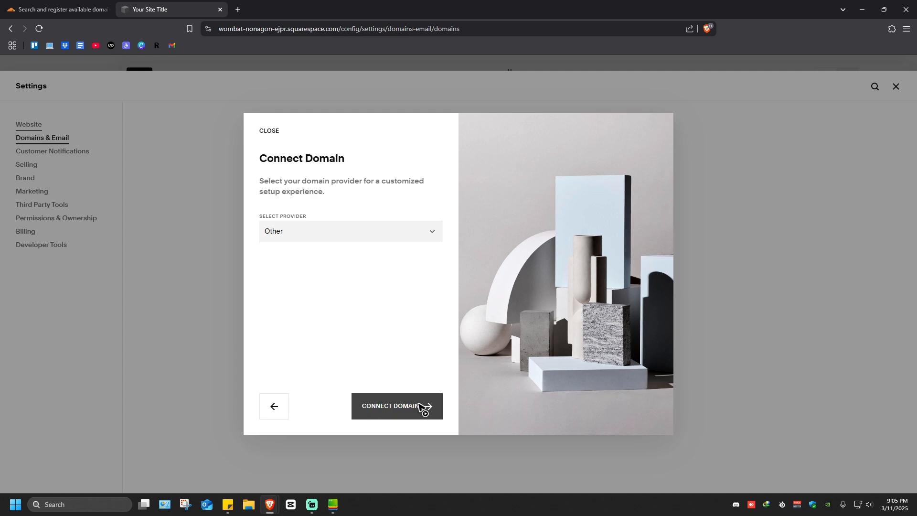
mouse_move(425, 410)
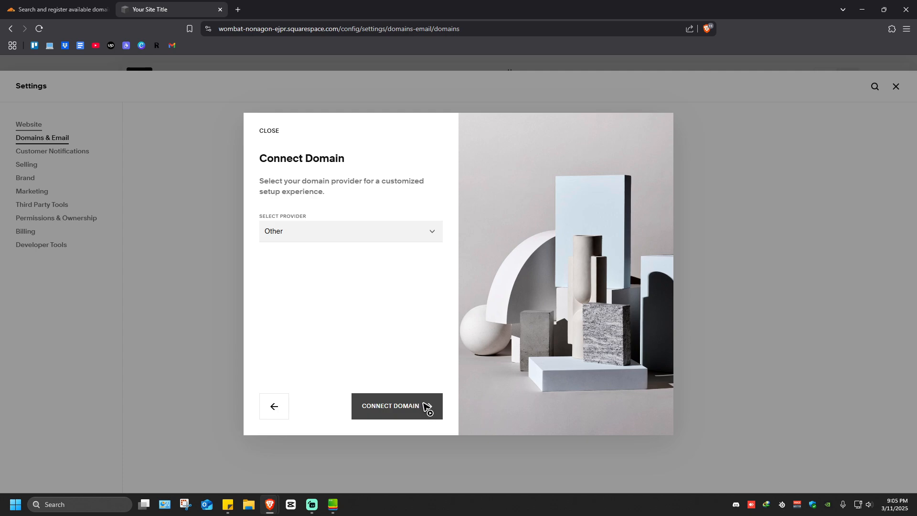
mouse_move(383, 371)
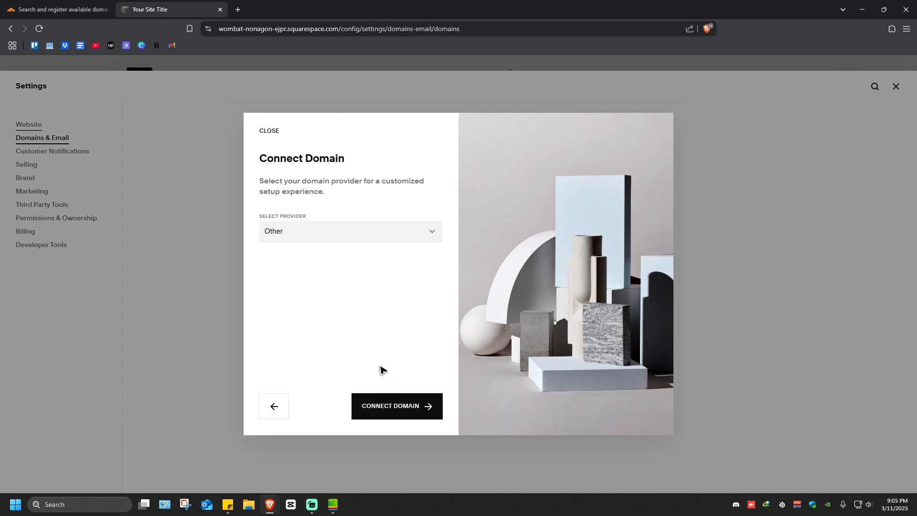